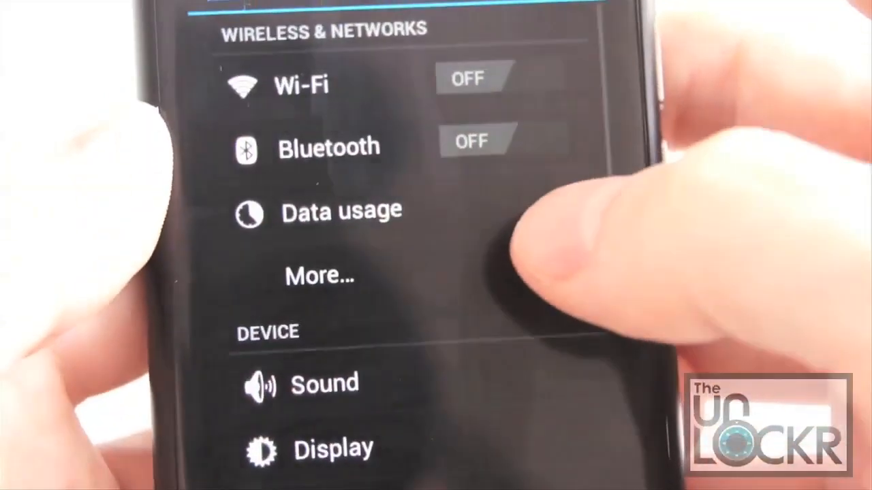
scroll(up, 3)
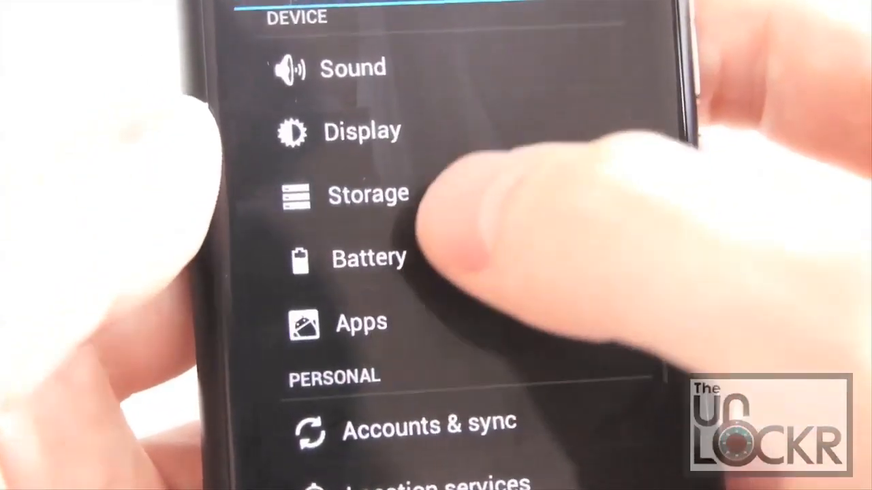